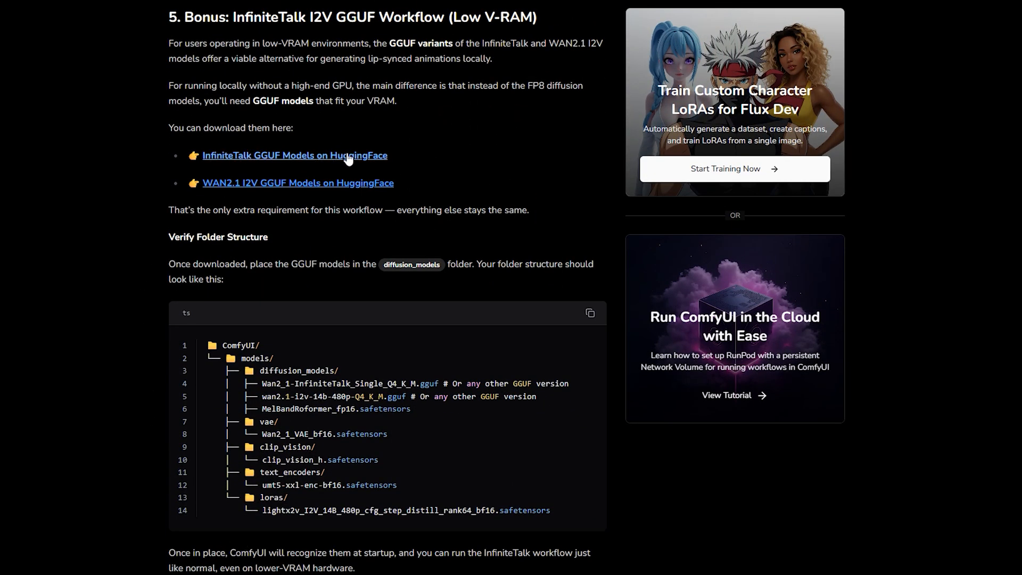
{"action": "mouse_move", "coordinate": [219, 189]}
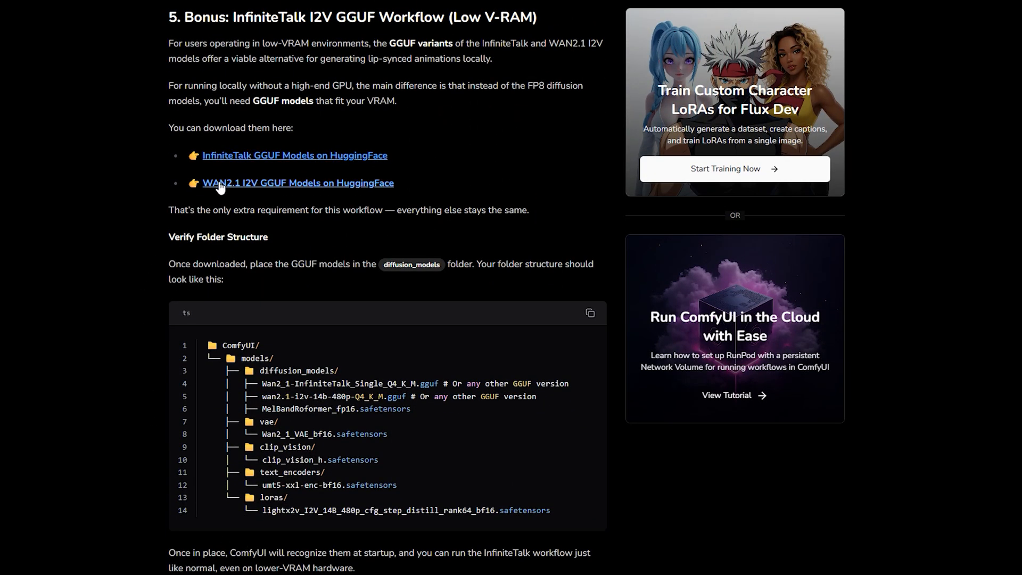
Browse the Wan2.1-I2V-14B-480P GGUF Q4_0 model file, then scroll to the workflow section.
{"action": "left_click", "coordinate": [297, 182]}
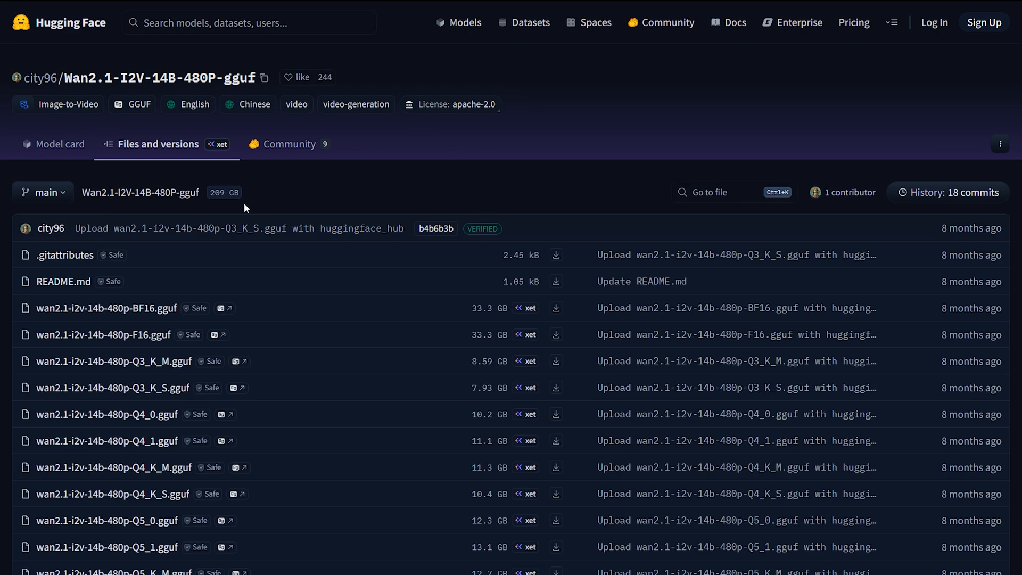
{"action": "mouse_move", "coordinate": [106, 414]}
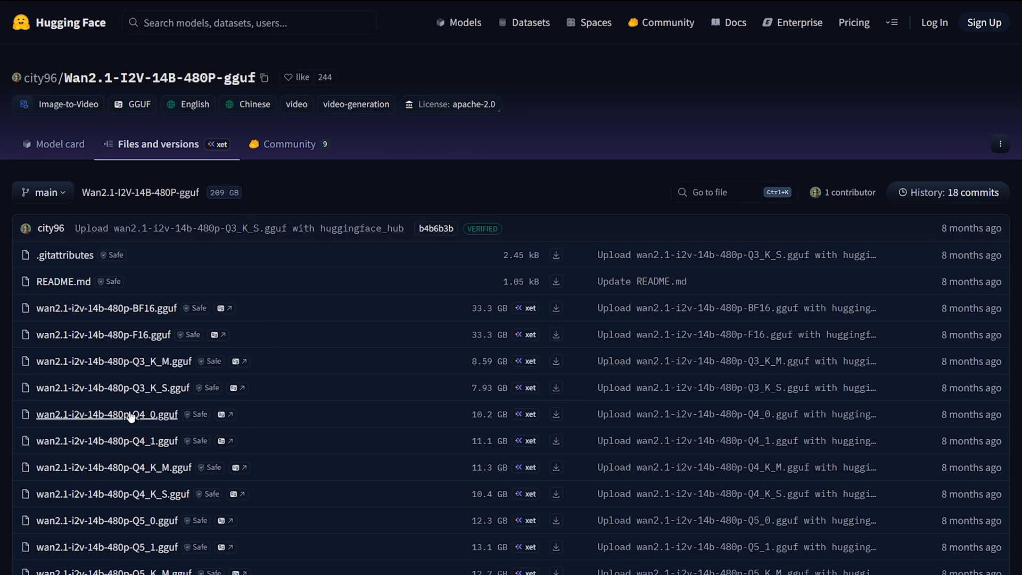
{"action": "left_click", "coordinate": [105, 414]}
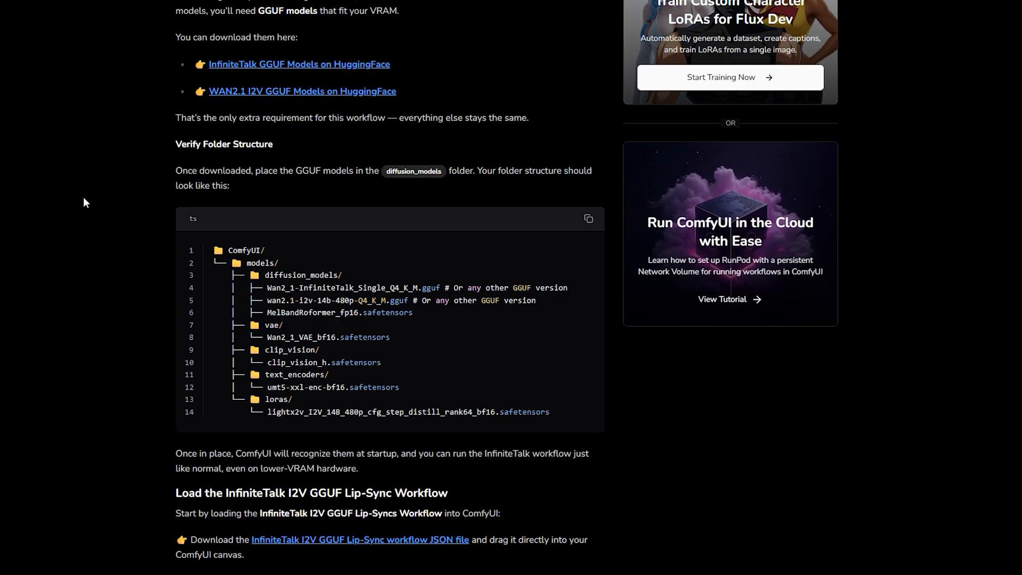
{"action": "scroll", "scroll_direction": "down", "scroll_amount": 3}
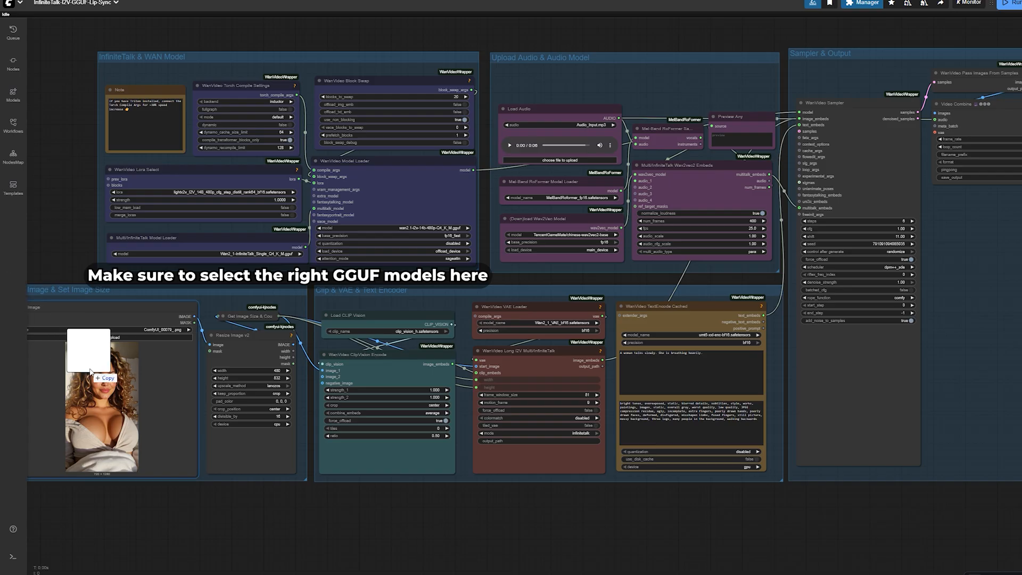
Run the InfiniteTalk I2V GGUF workflow to generate the lip-synced video.
{"action": "left_click", "coordinate": [561, 160]}
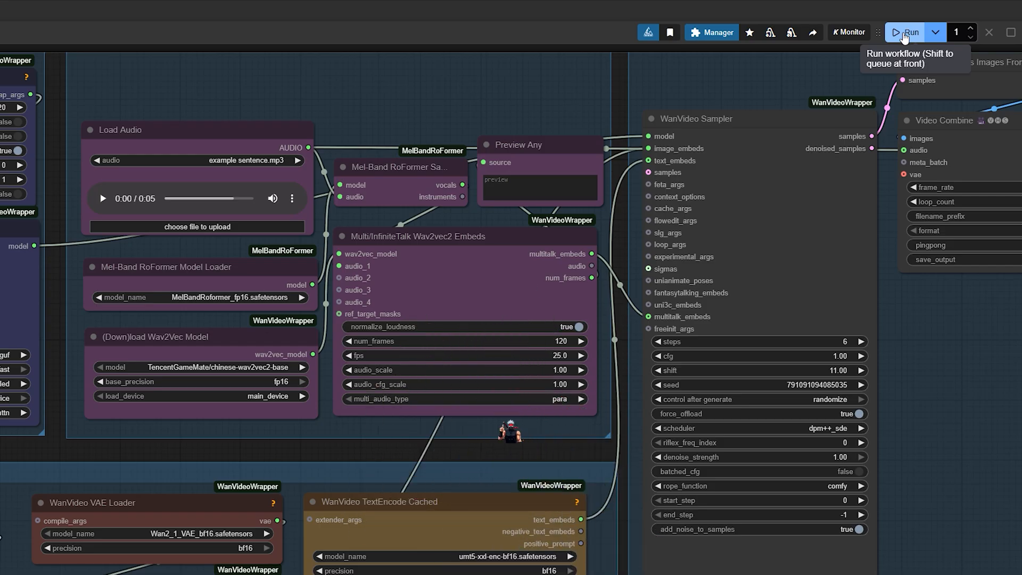
{"action": "left_click", "coordinate": [905, 32]}
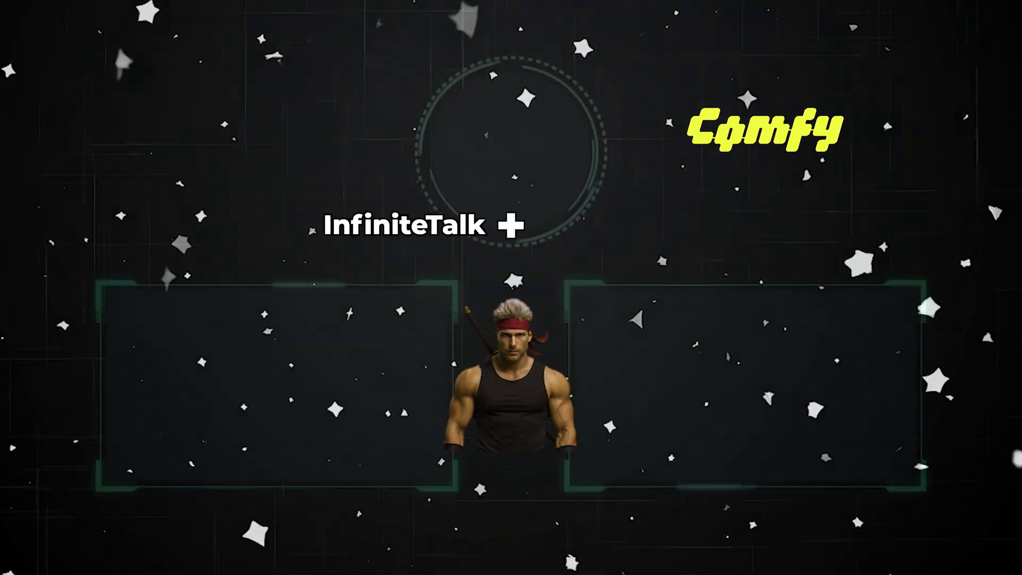